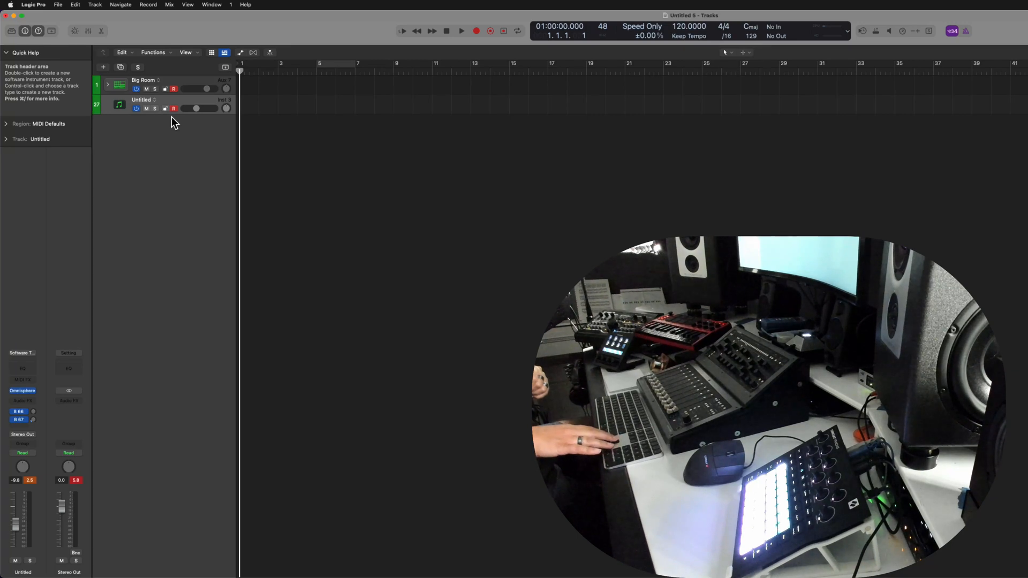
Select the Big Room track and show its MIDI In Port choices in the Track inspector
left_click(143, 80)
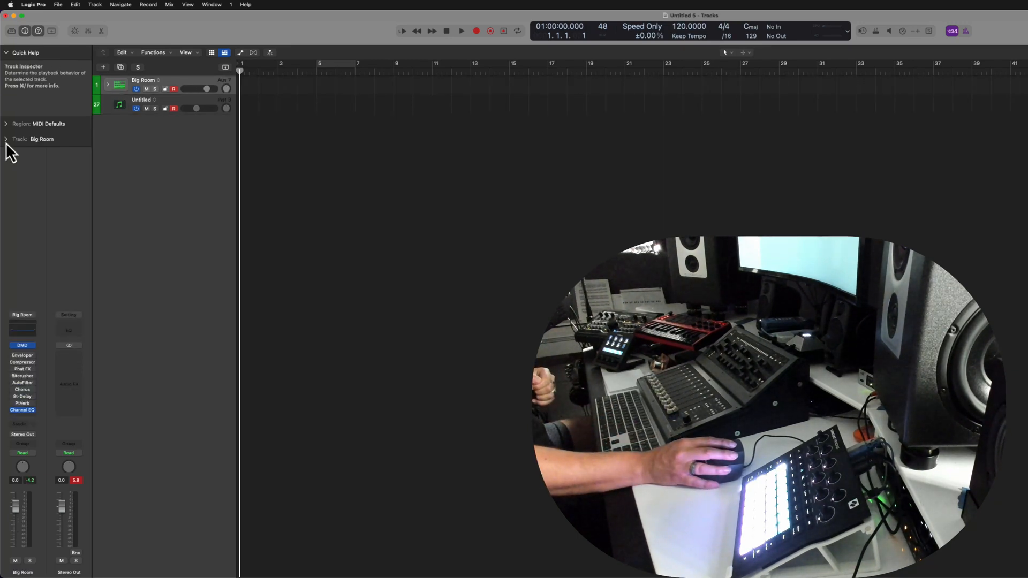
left_click(8, 139)
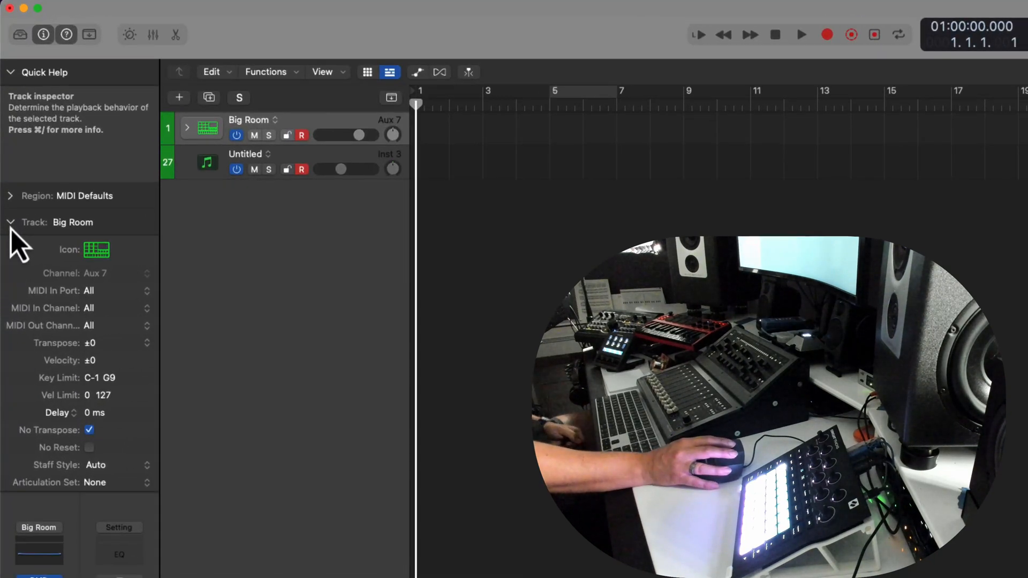
mouse_move(112, 309)
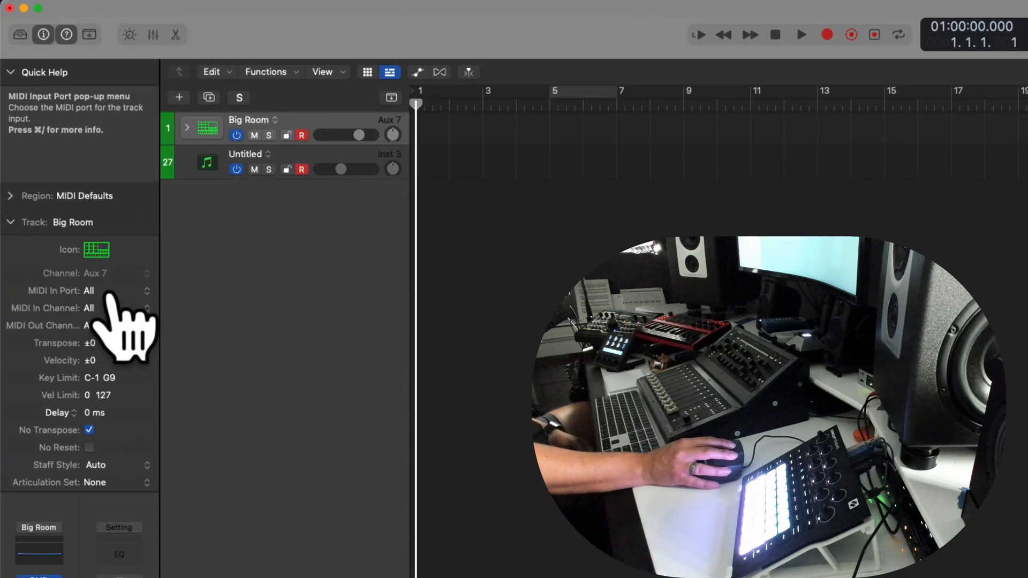
left_click(89, 291)
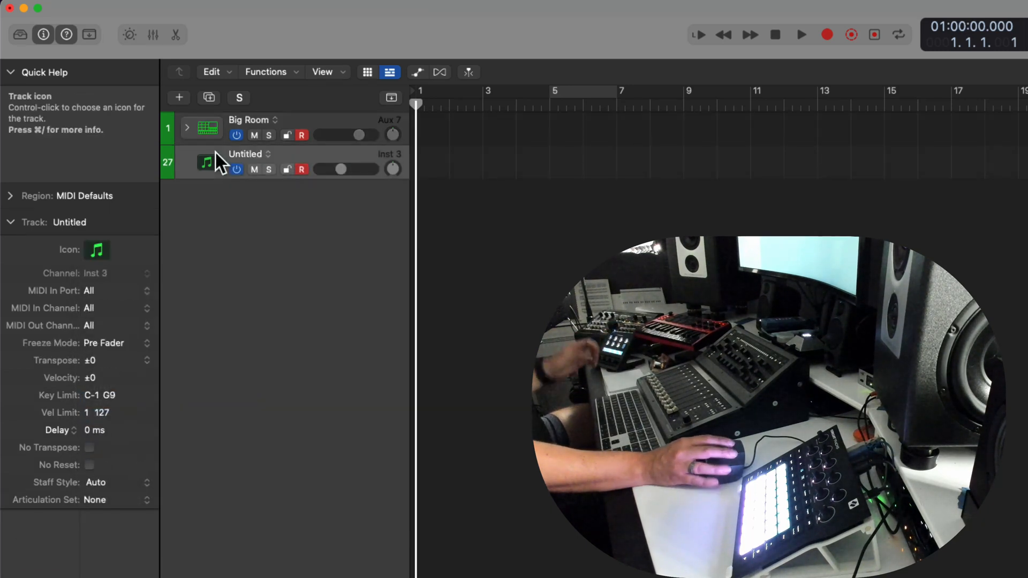
Name the Untitled instrument track 'Synth'
type("Synth")
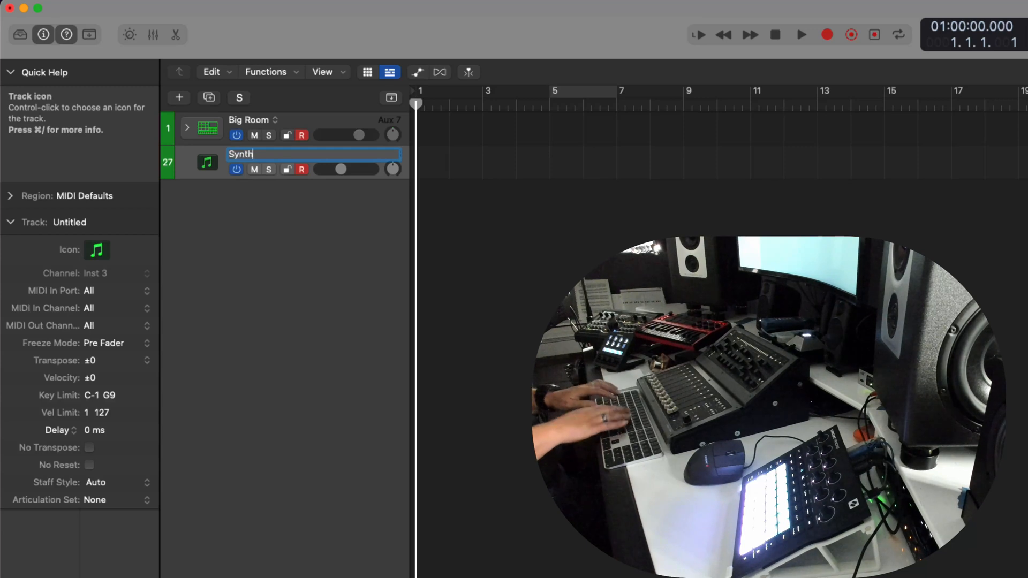
key("Return")
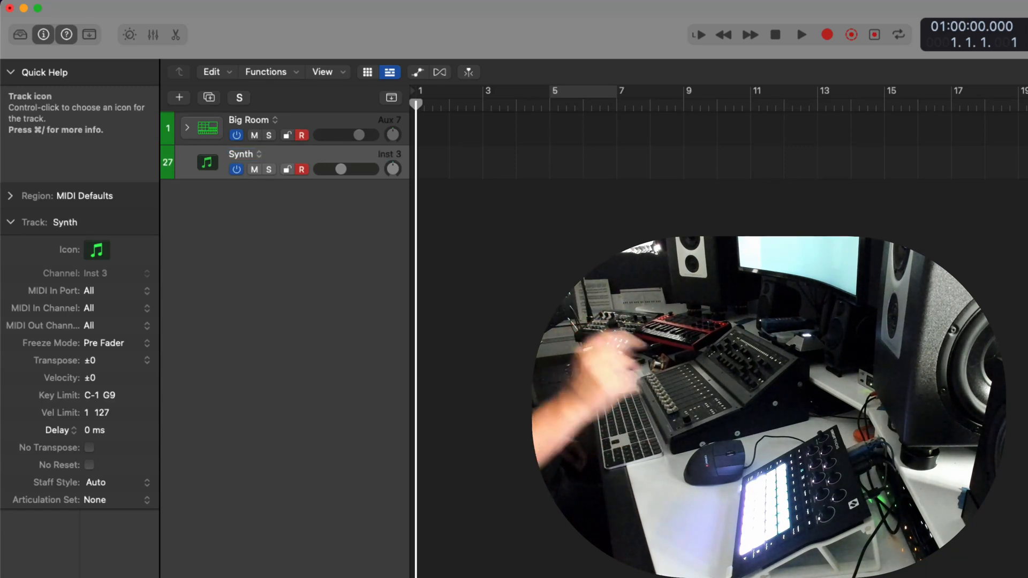
mouse_move(120, 300)
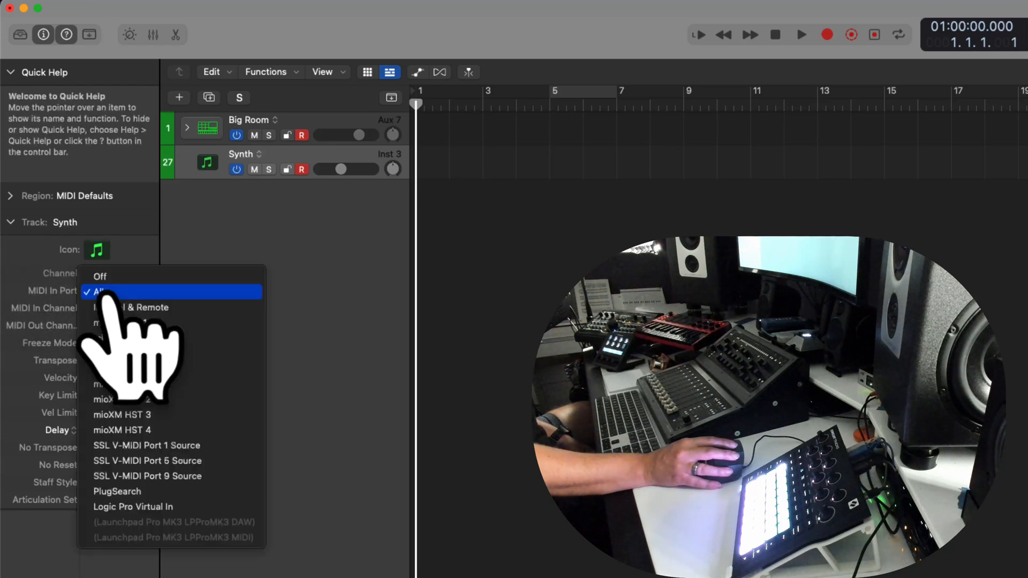
mouse_move(171, 354)
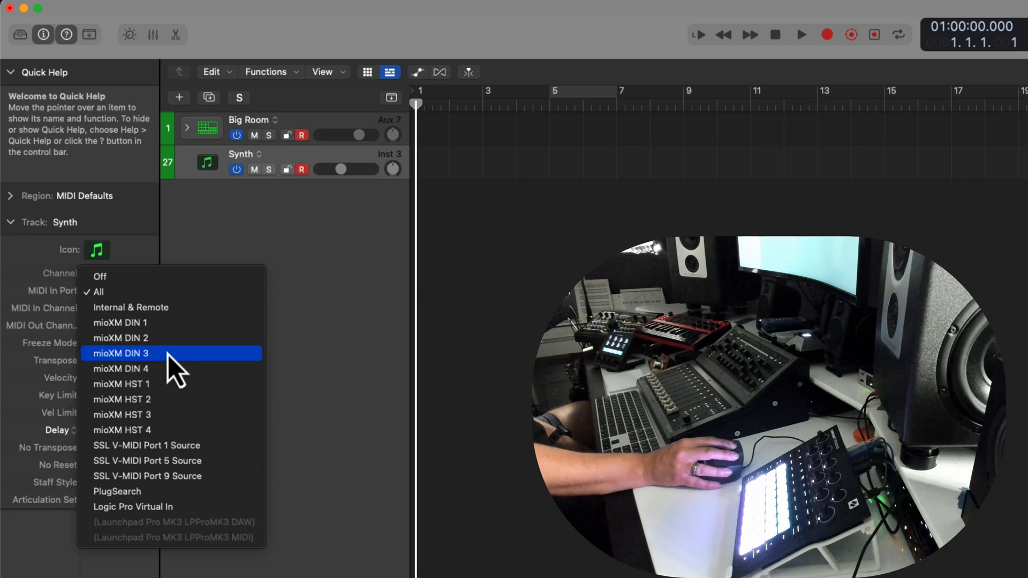
Set the Synth track's MIDI In Port to mioXM DIN 3
left_click(121, 354)
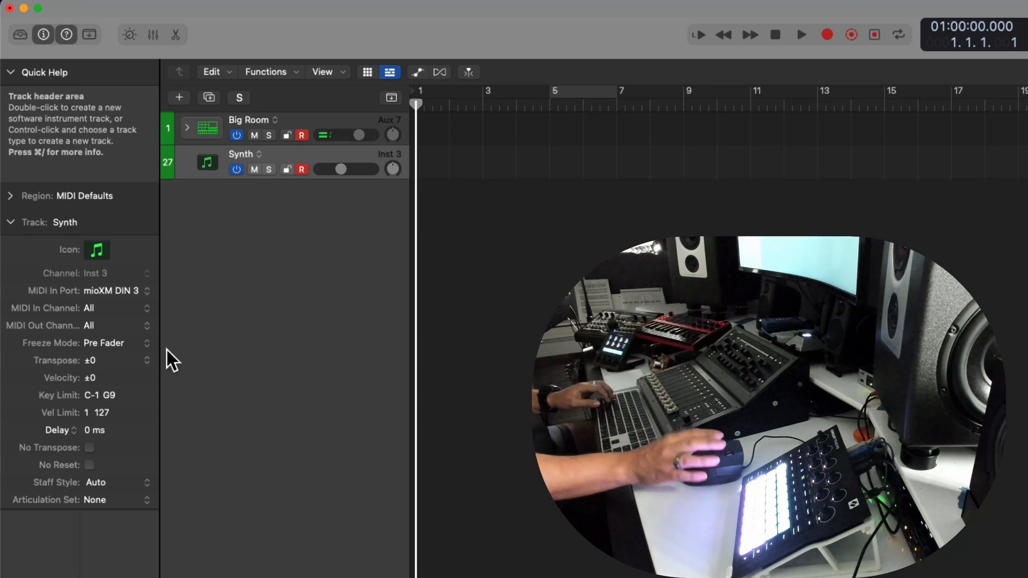
Enable a cycle over bars 5–9 and record regions onto Big Room and Synth
left_click(899, 33)
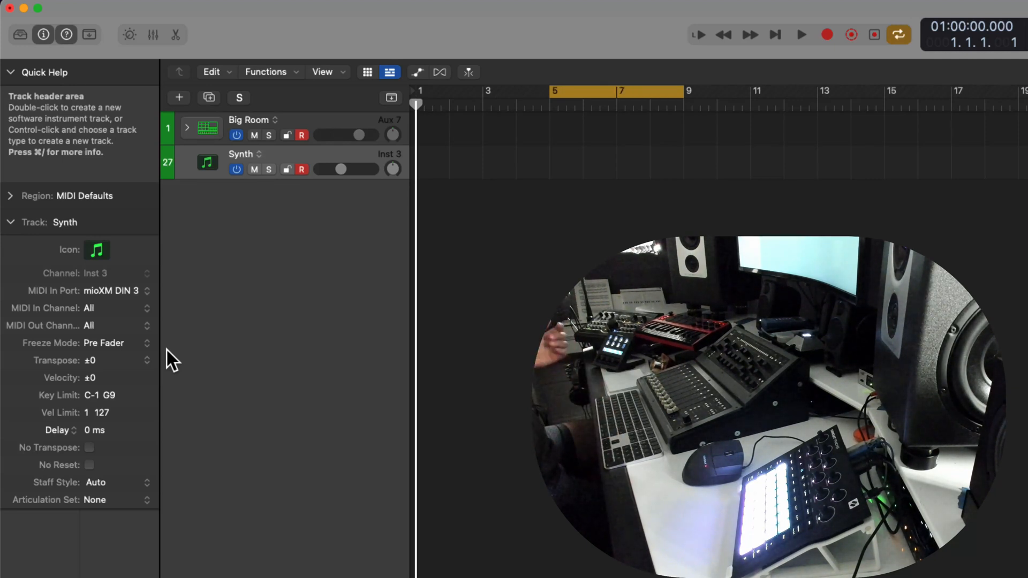
left_click(800, 34)
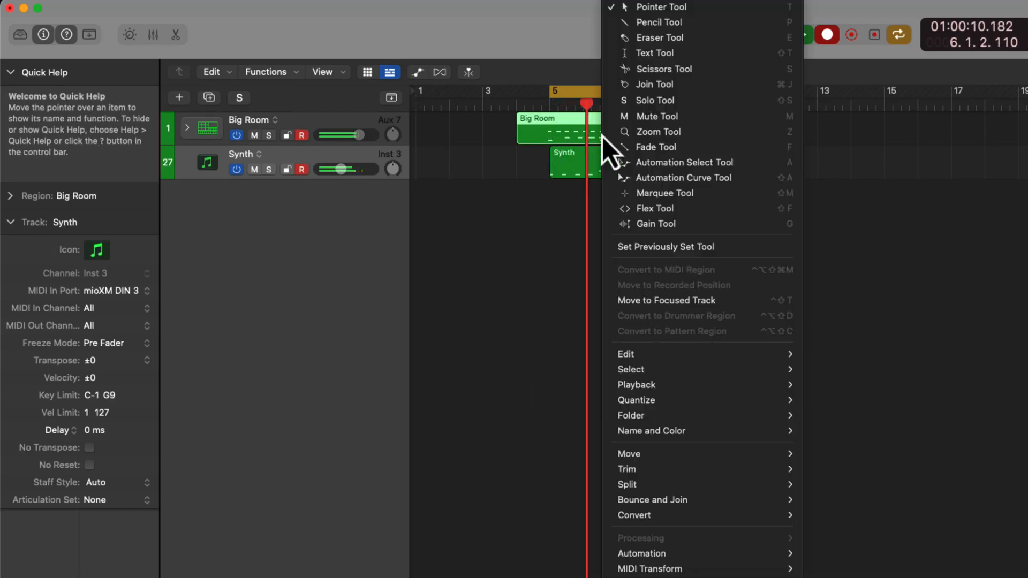
mouse_move(657, 400)
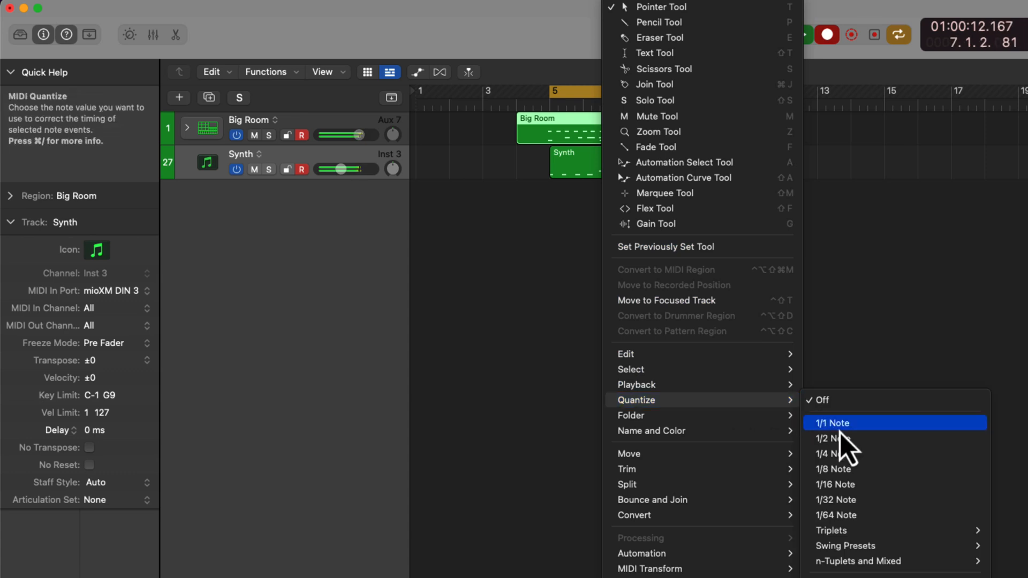